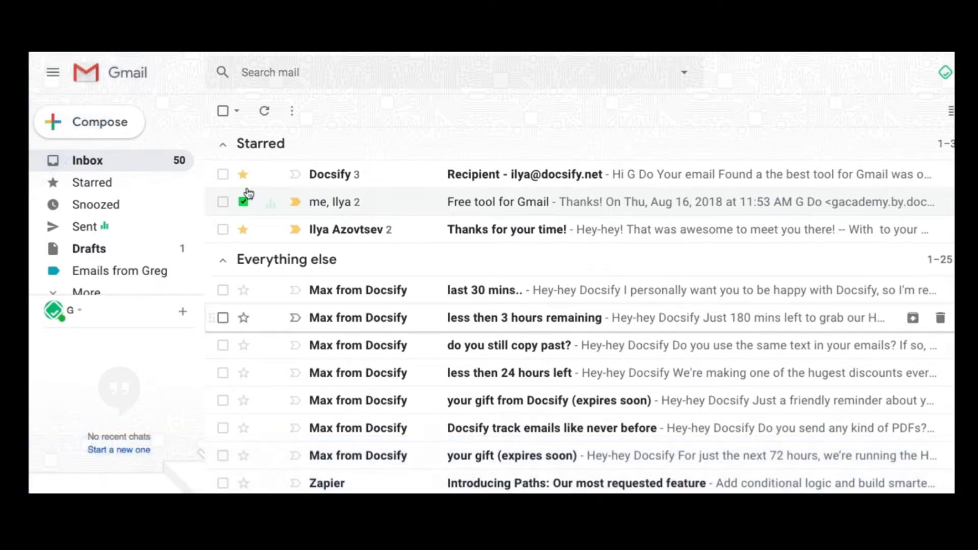
# - Search the mailbox for is:unread to list only unread conversations
pyautogui.click(270, 72)
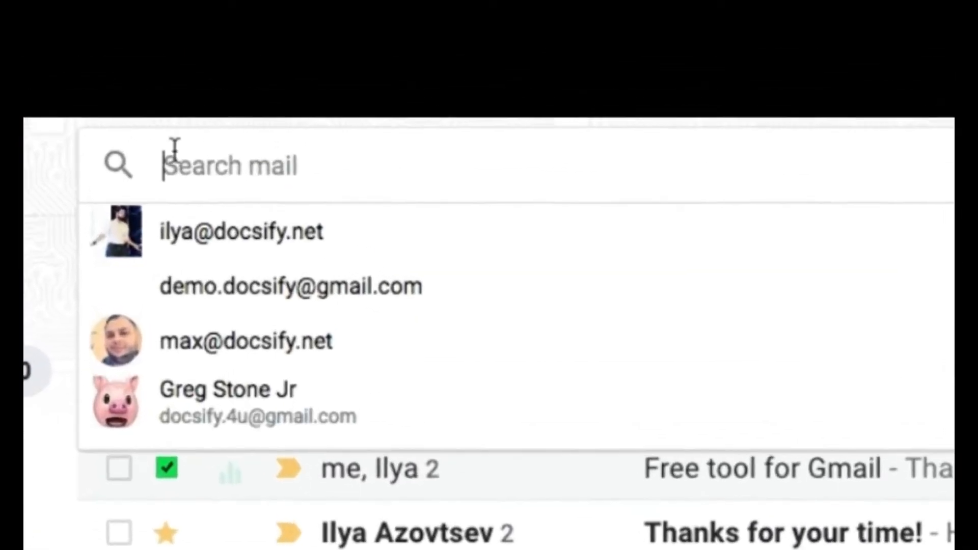
pyautogui.write('is:unread')
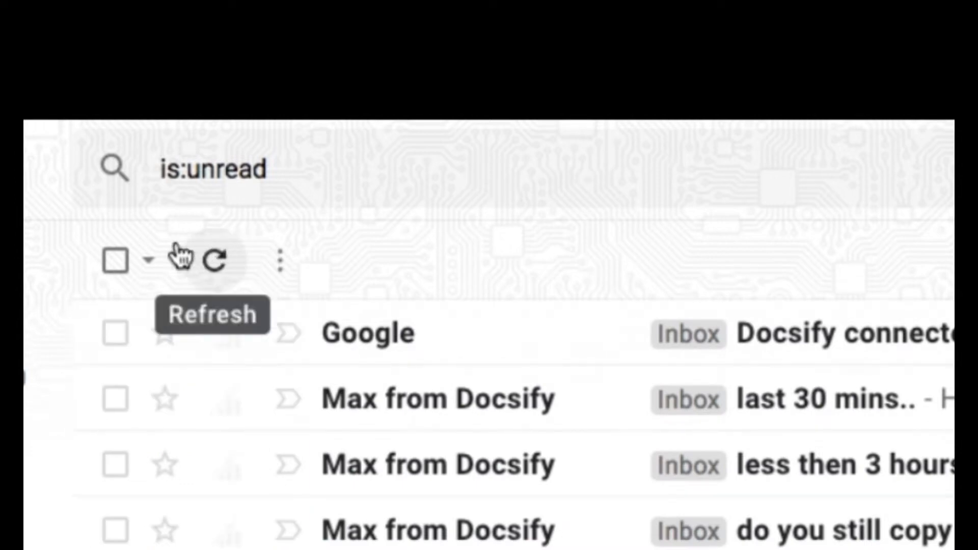
# - Select all conversations matching the search and confirm the bulk Mark as read
pyautogui.click(115, 261)
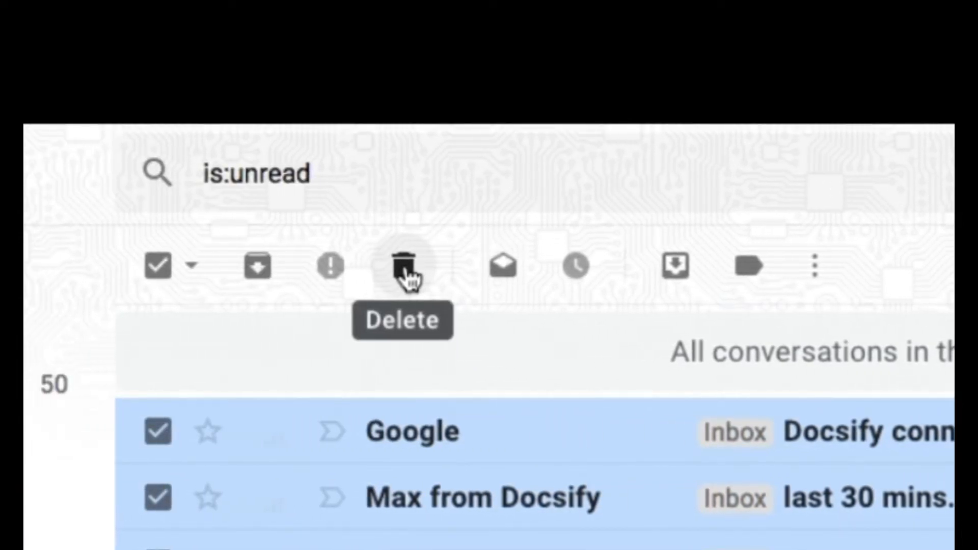
pyautogui.moveTo(252, 266)
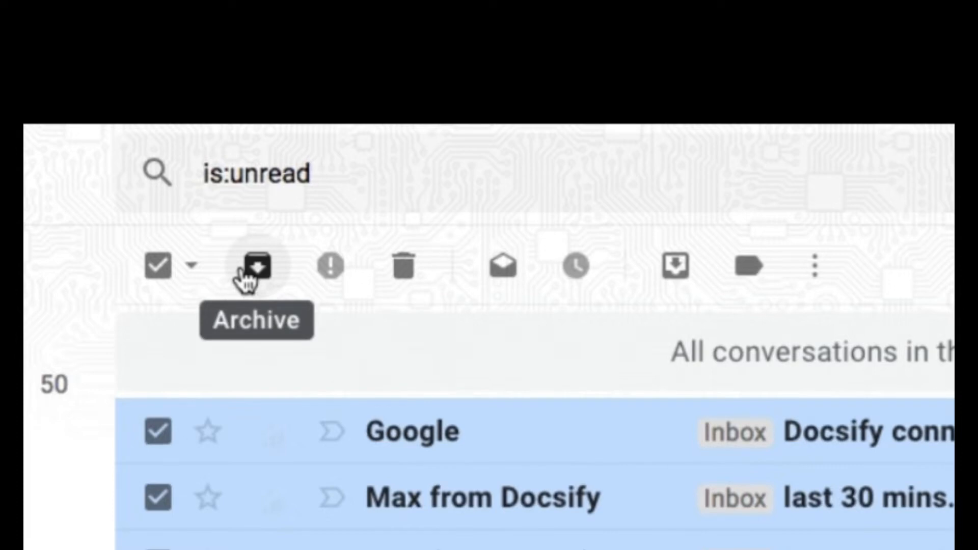
pyautogui.moveTo(504, 267)
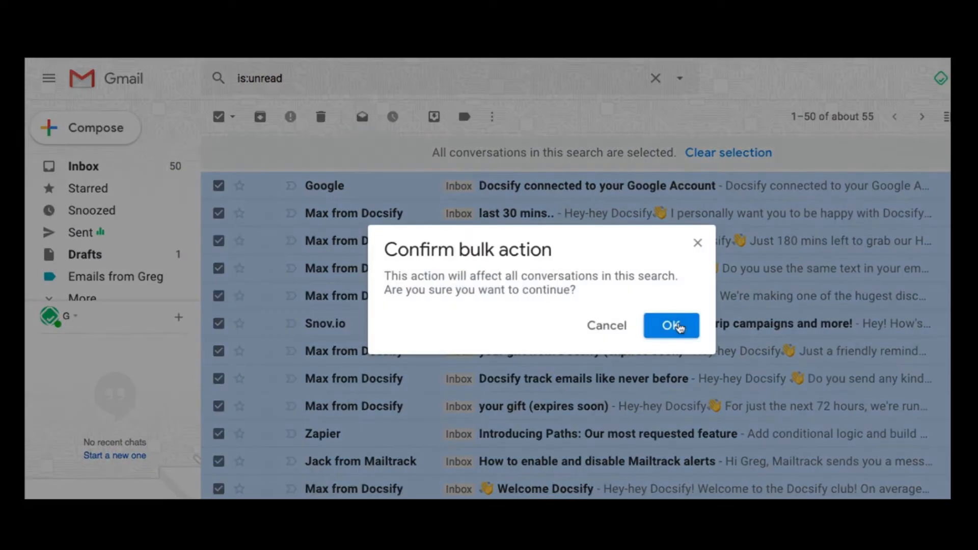
pyautogui.click(672, 326)
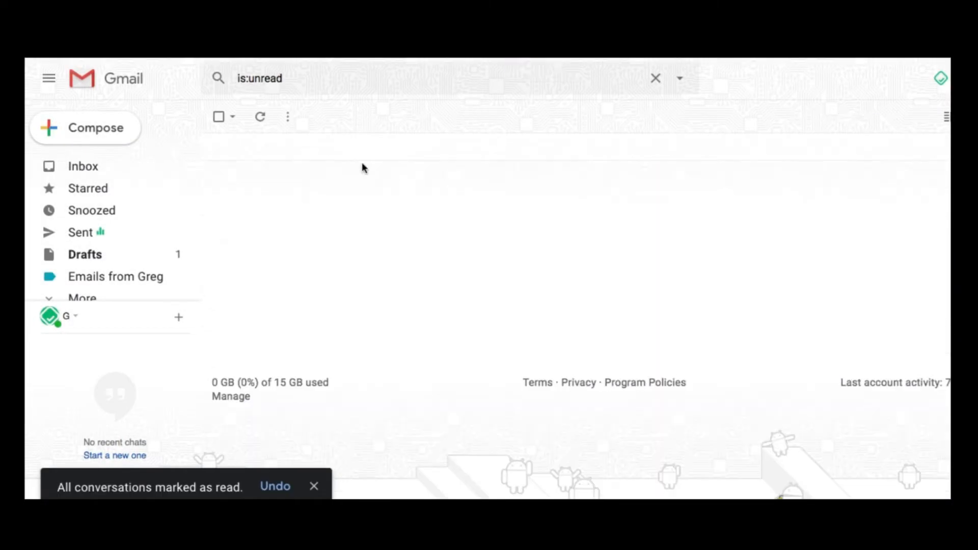
# - Clear the unread search and return to the full inbox
pyautogui.click(260, 116)
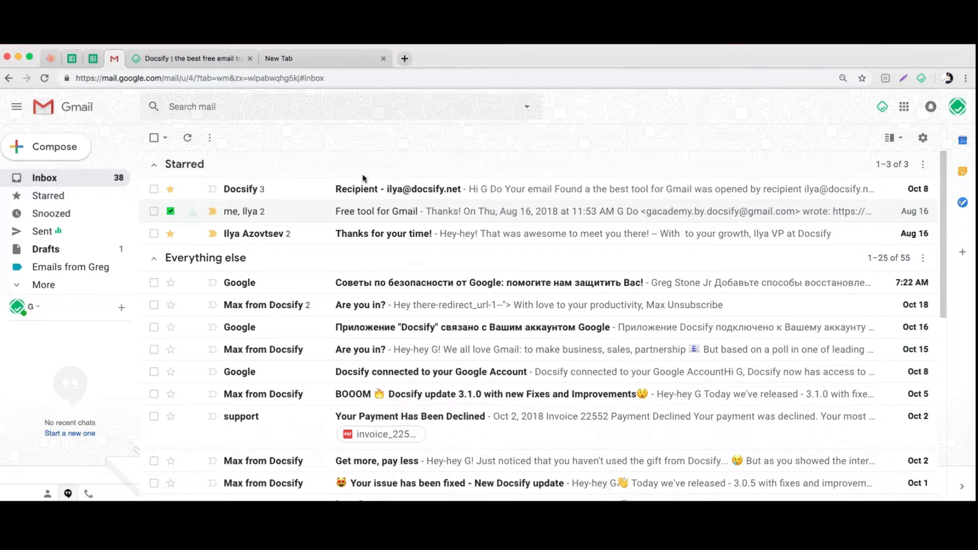
# - Enable the Unread message icon in Advanced settings and save the change
pyautogui.click(923, 138)
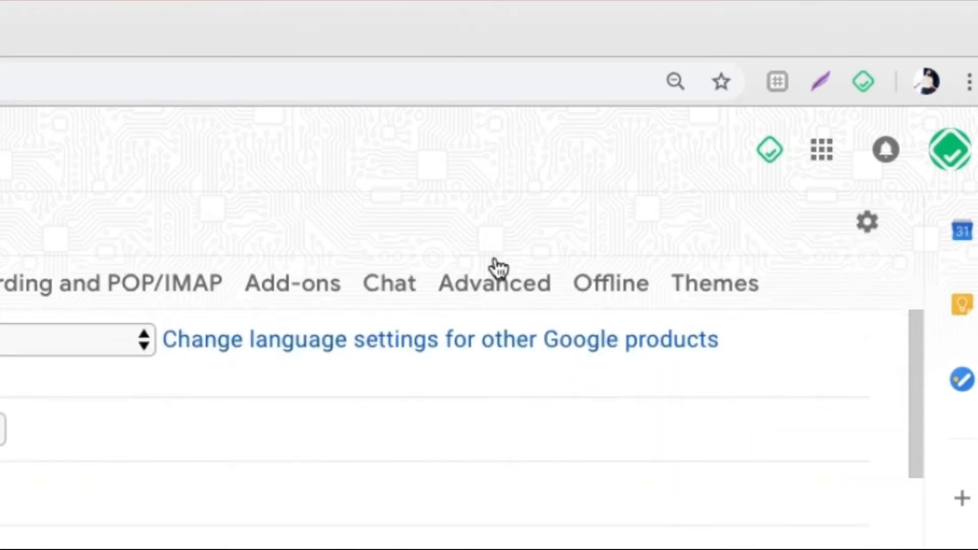
pyautogui.click(493, 282)
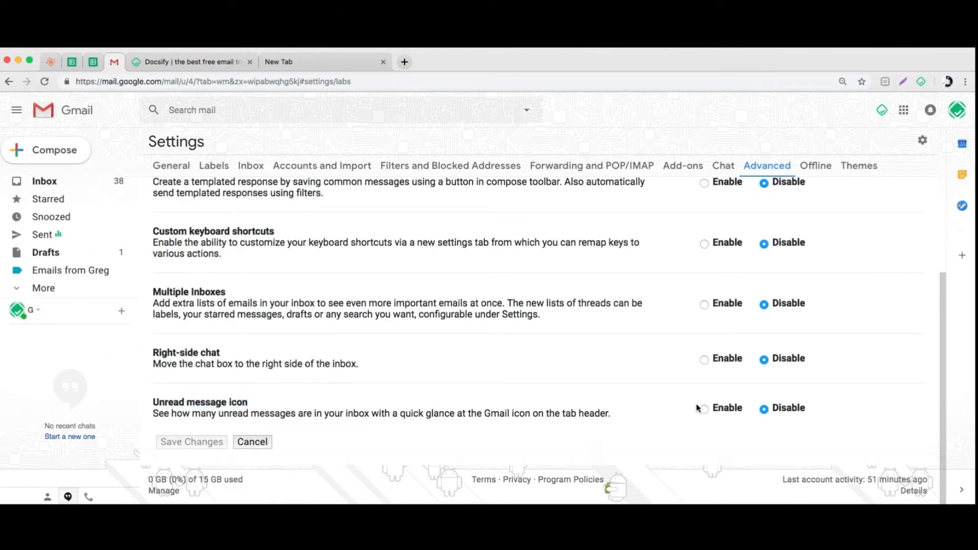
pyautogui.click(704, 408)
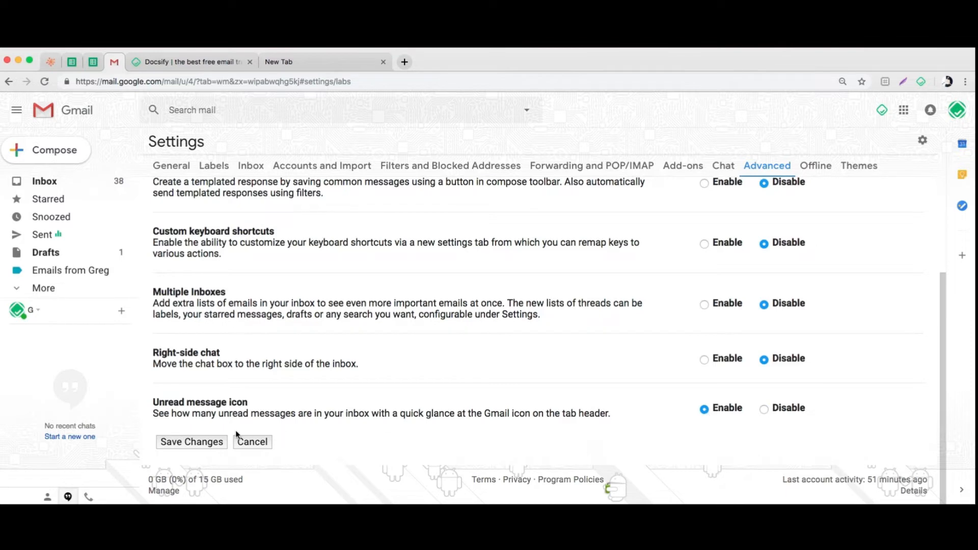
pyautogui.moveTo(191, 454)
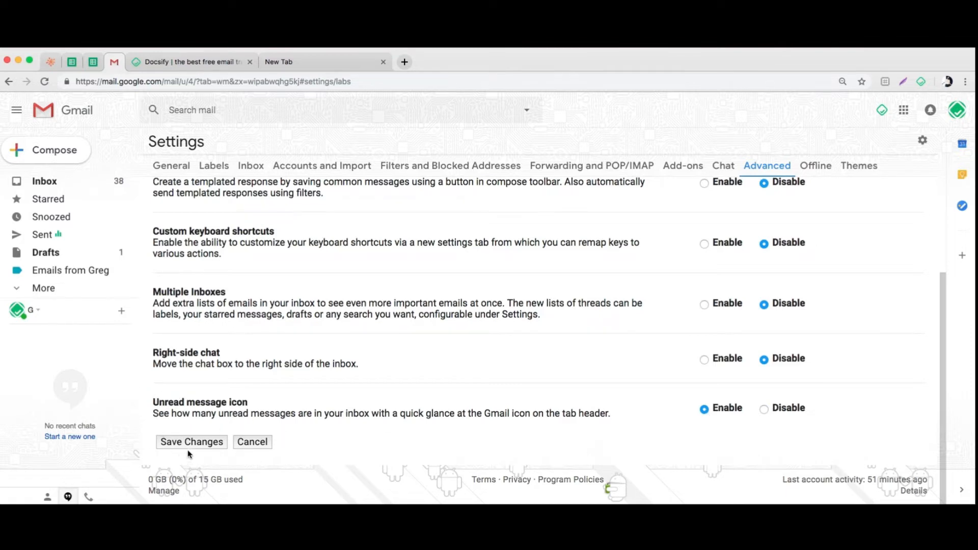
pyautogui.click(192, 441)
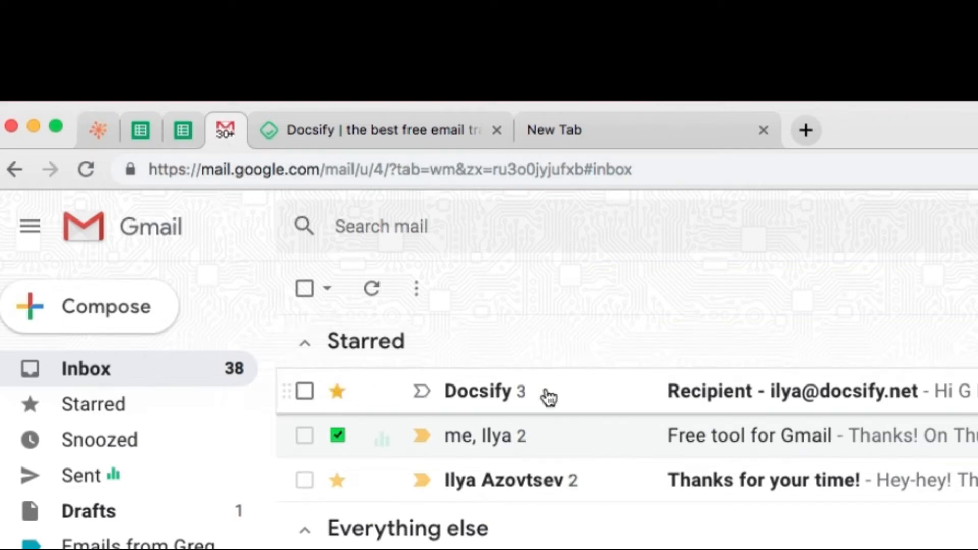
pyautogui.moveTo(835, 335)
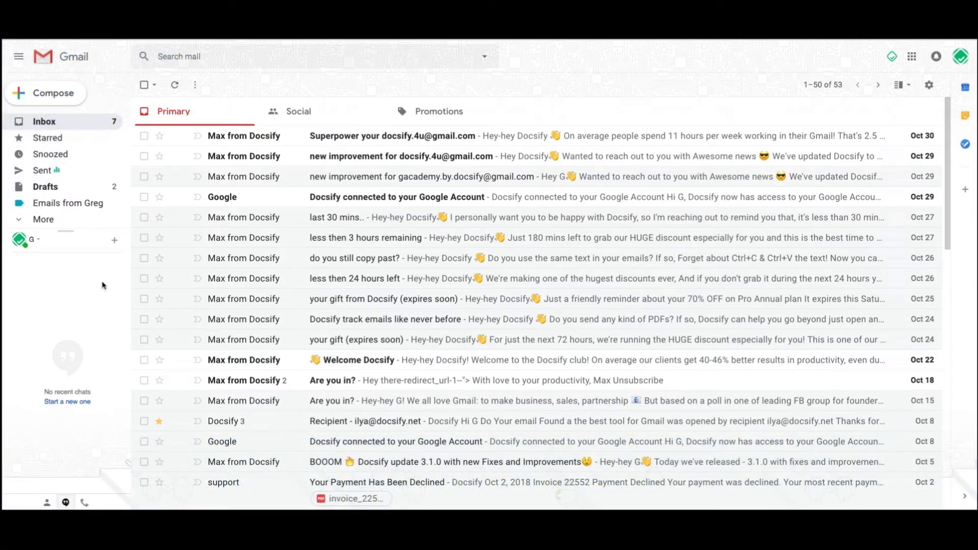
# - Choose Unread first as the Inbox type in the Inbox settings
pyautogui.click(144, 278)
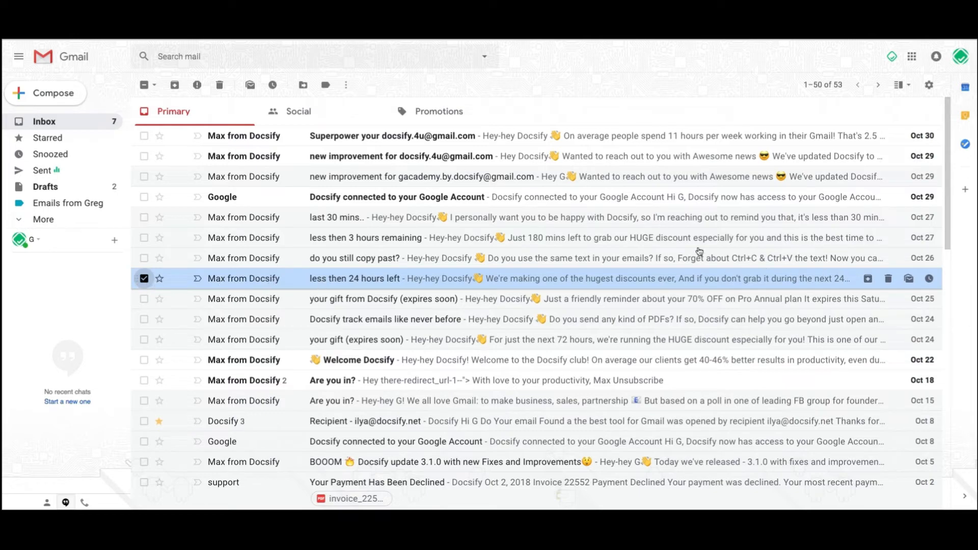
pyautogui.click(930, 84)
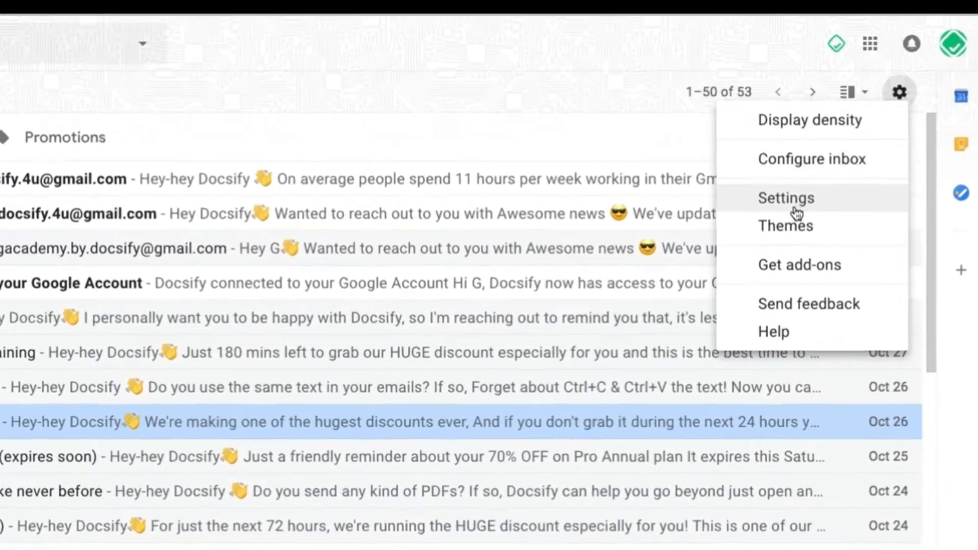
pyautogui.click(785, 197)
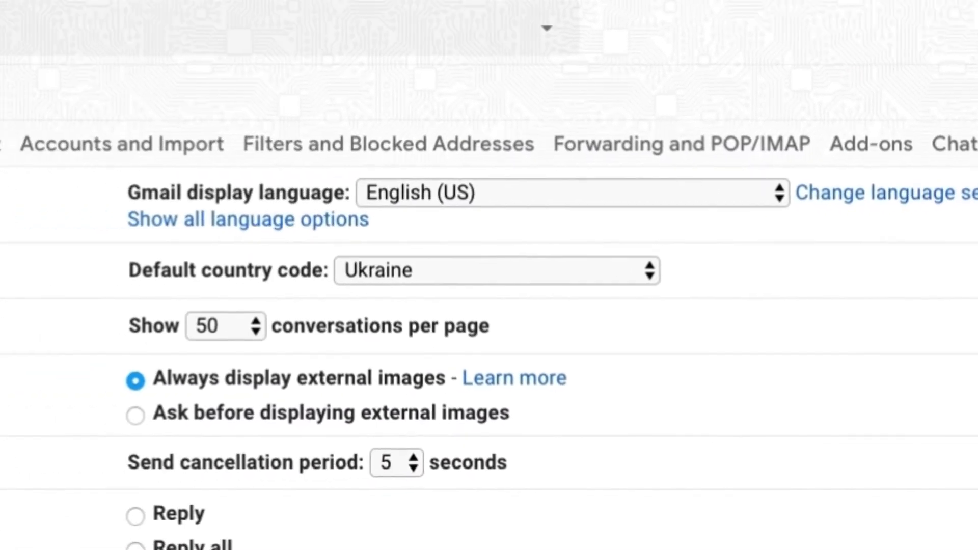
pyautogui.click(257, 141)
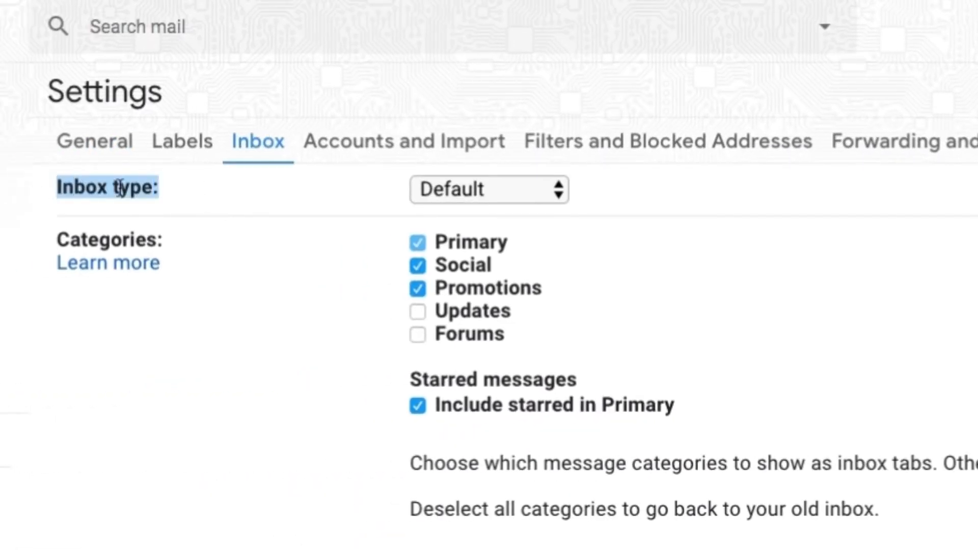
pyautogui.click(489, 189)
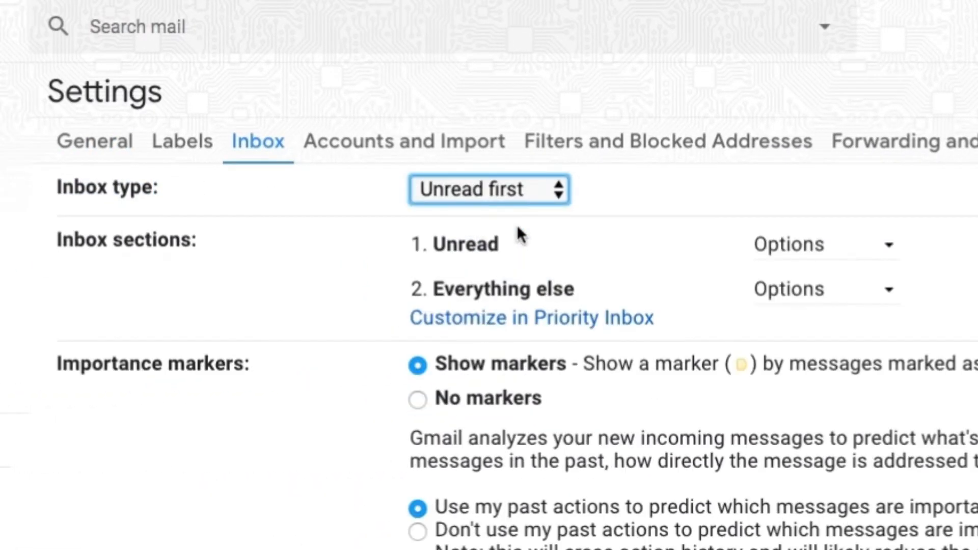
pyautogui.click(488, 189)
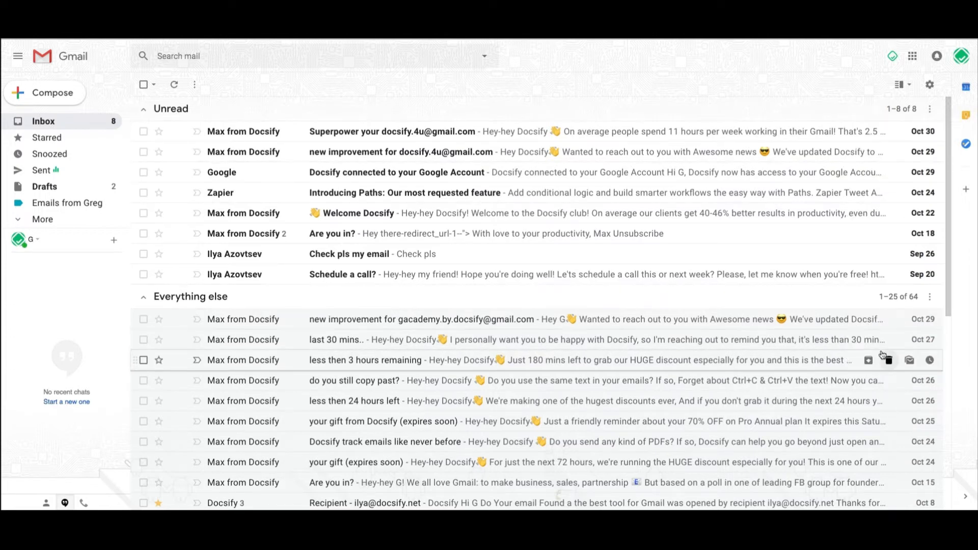
pyautogui.moveTo(909, 360)
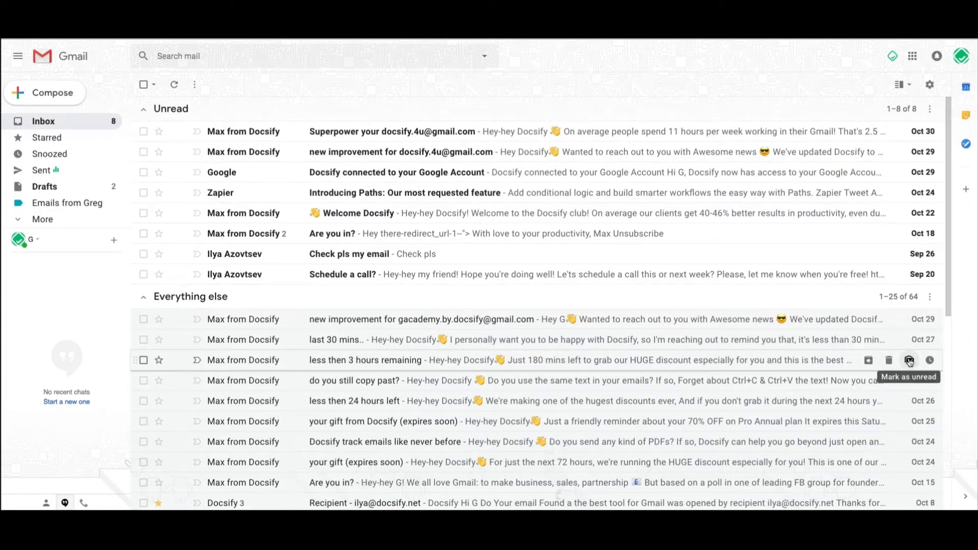
# - Mark the 'less then 3 hours remaining' conversation as unread
pyautogui.click(910, 359)
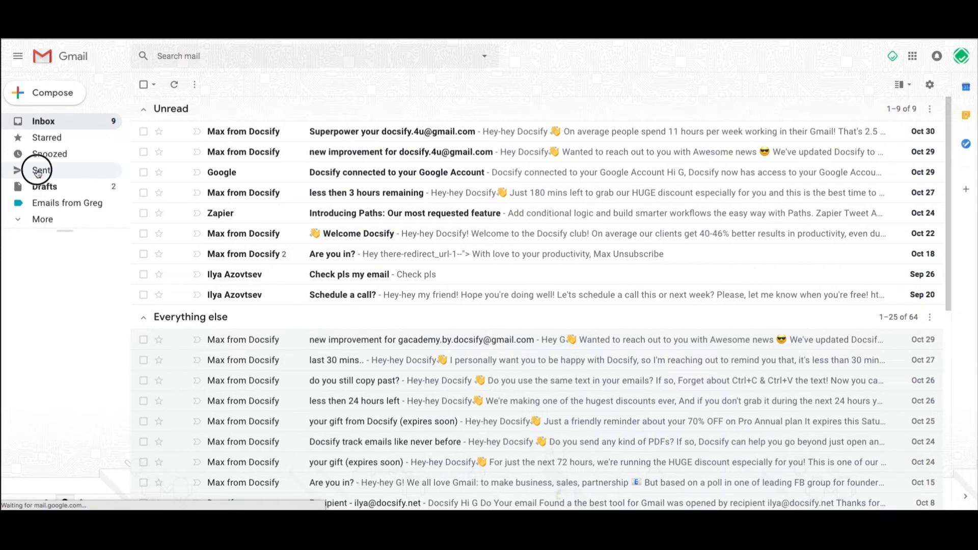
# - Compose a new message from the Docsify template with Opens and Clicks tracking shown
pyautogui.click(41, 170)
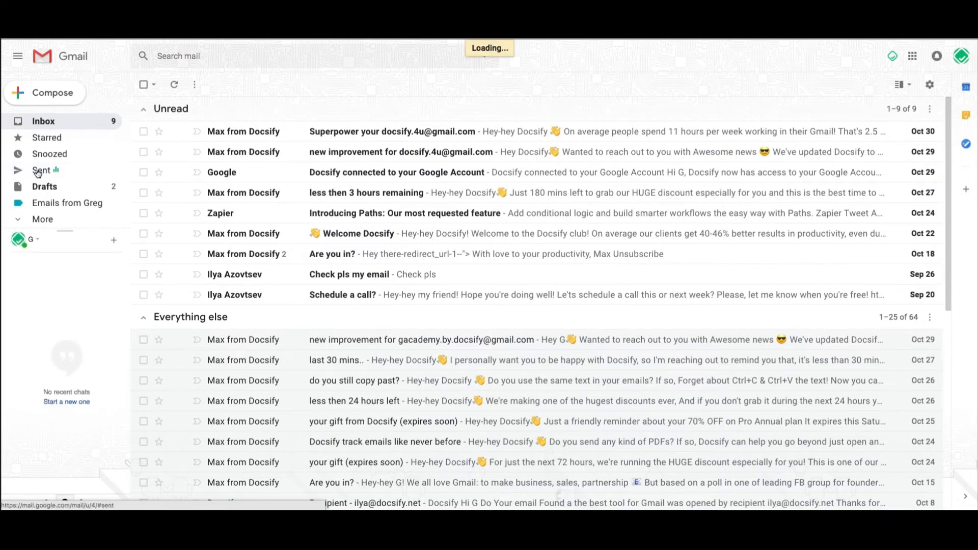
pyautogui.click(40, 171)
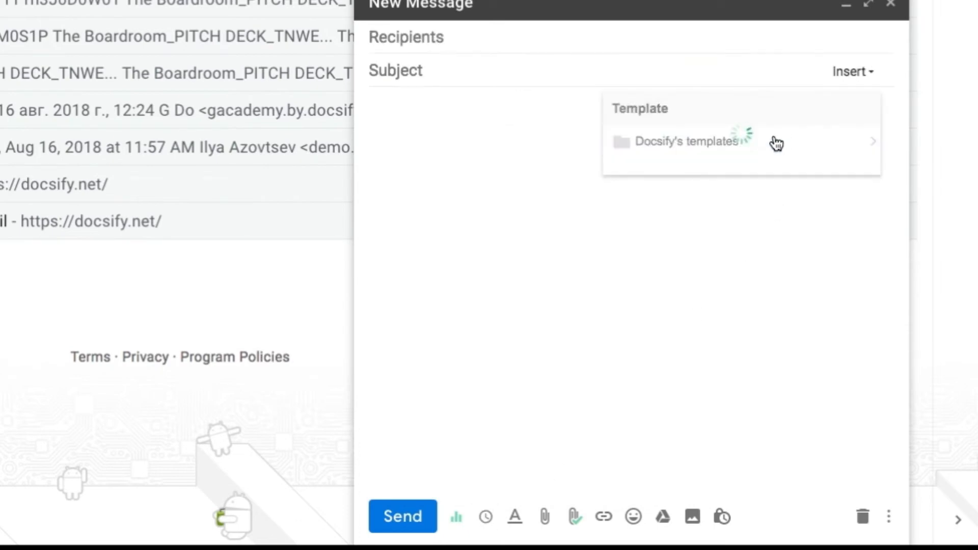
pyautogui.click(686, 141)
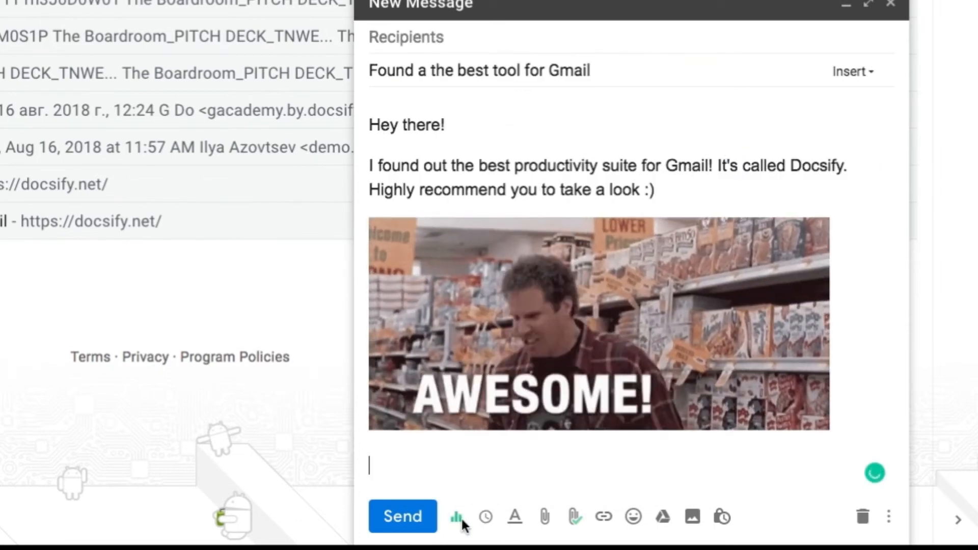
pyautogui.click(455, 516)
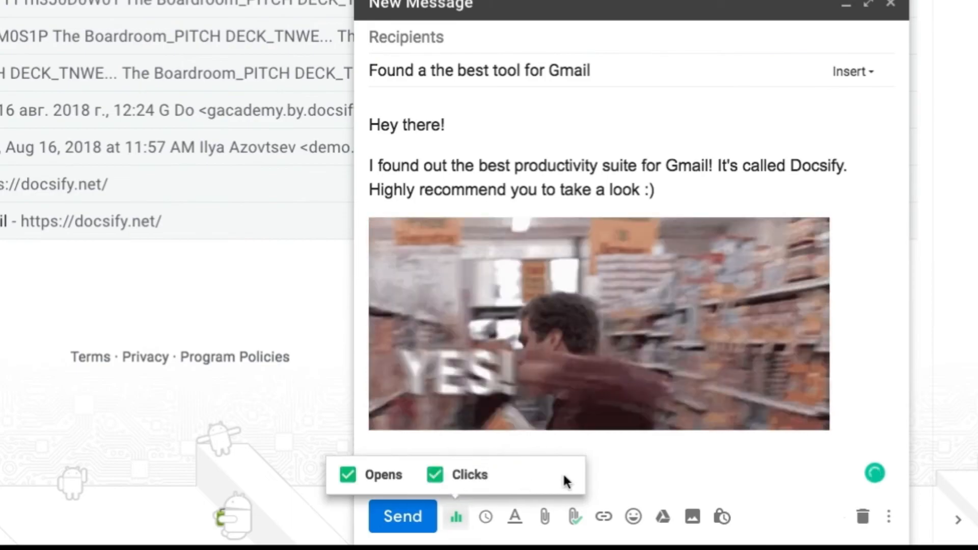